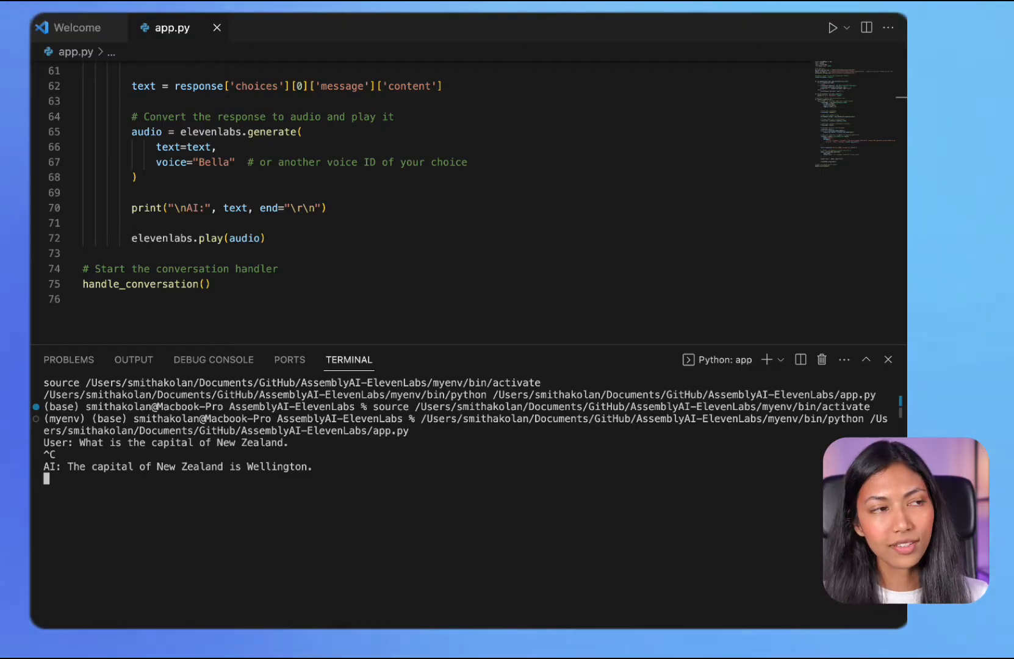
Clear app.py back to an empty, unsaved file ready for new code.
text(What does)
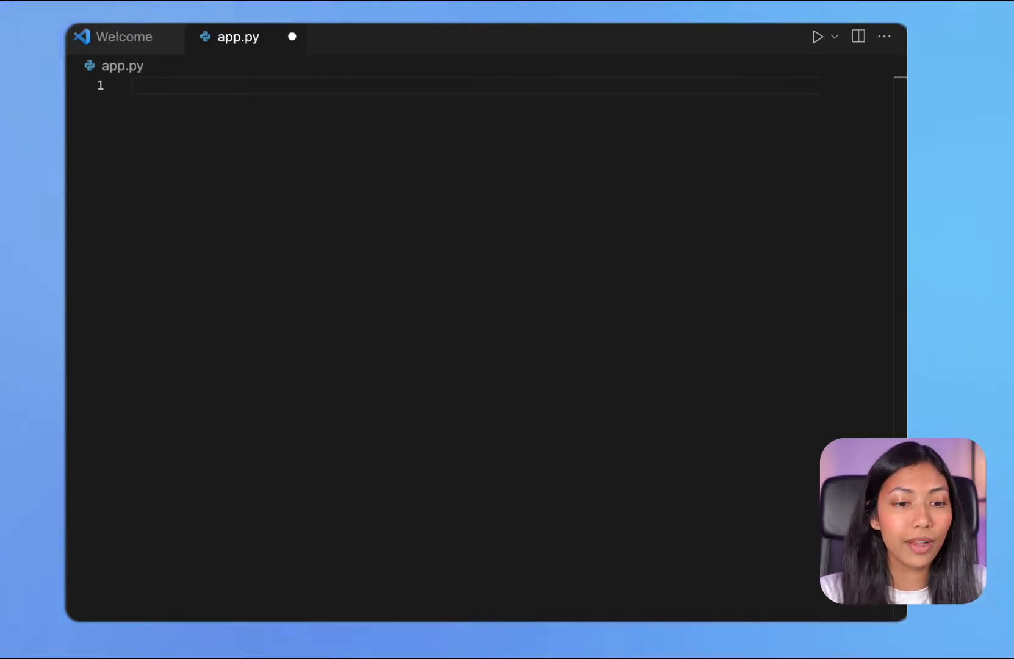
Add imports for assemblyai, openai, elevenlabs and Queue, and set "API-KEY" placeholders for all three services.
text(import assemblyai as aai)
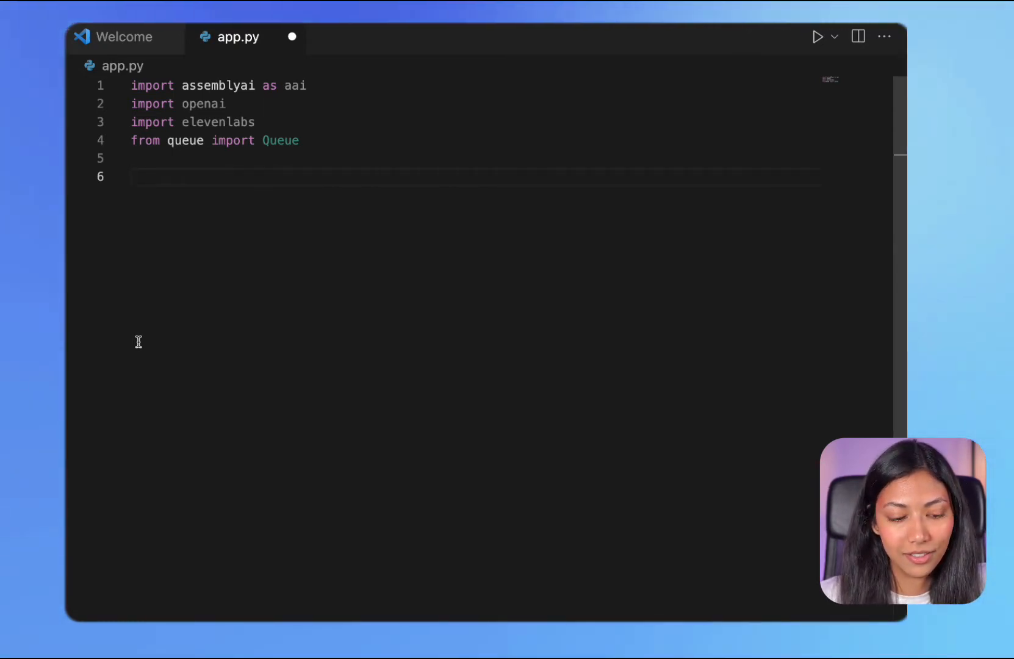
text(# Set API keys)
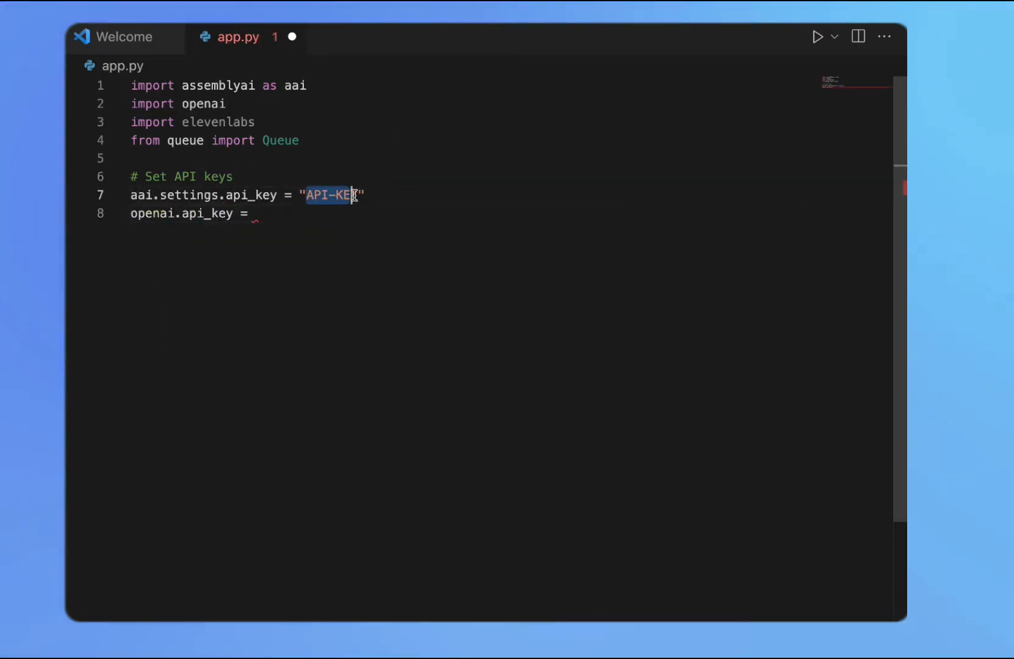
text(elevenlabs.set_api_key("API"))
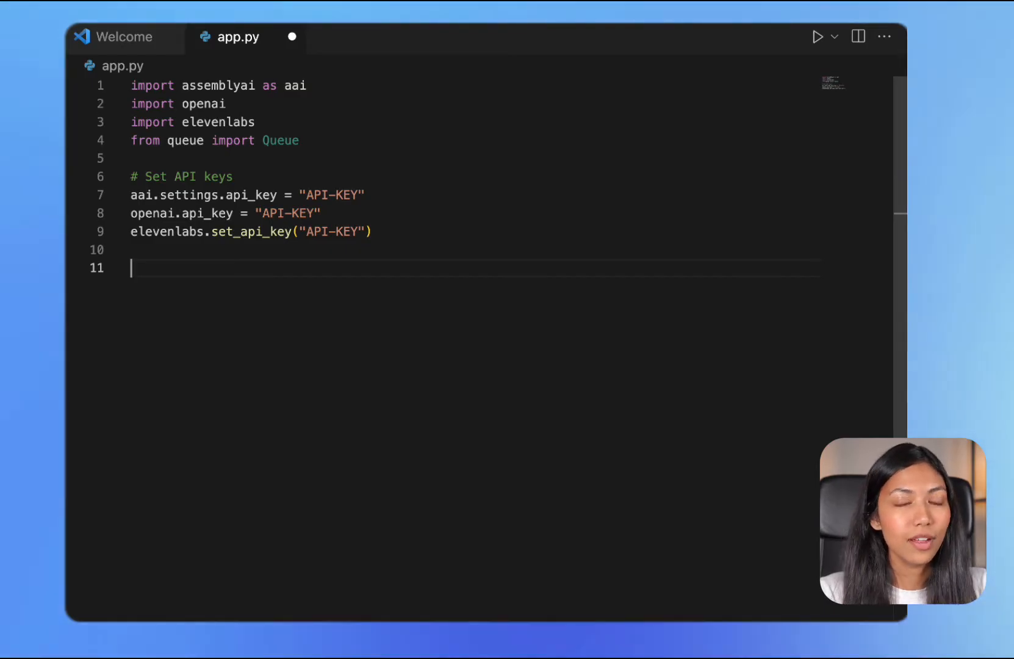
text(transcript_queue = Queue)
text(def on_data)
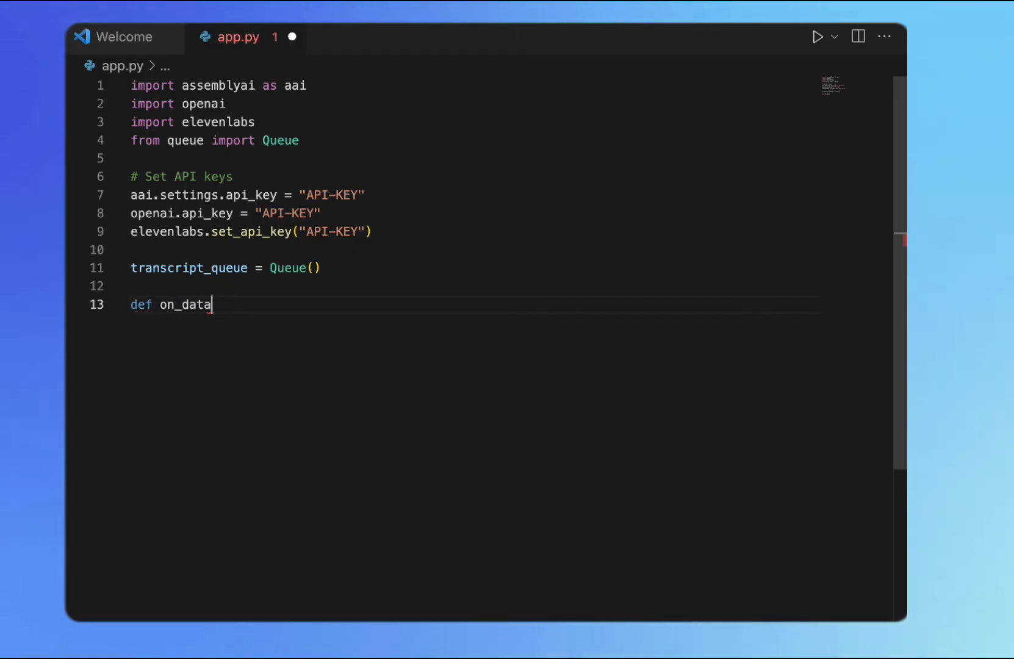
Create transcript_queue = Queue() and an on_data handler queuing final transcripts and printing partial text.
text(())
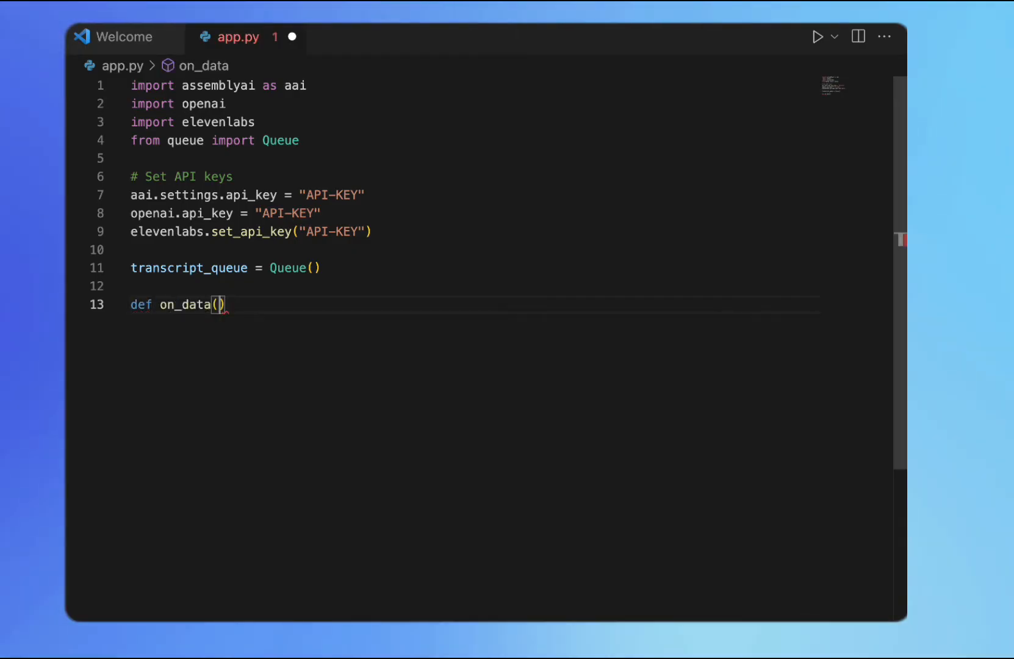
text(transcript: aai.RealtimeTranscript)
text(transcript_queue.put)
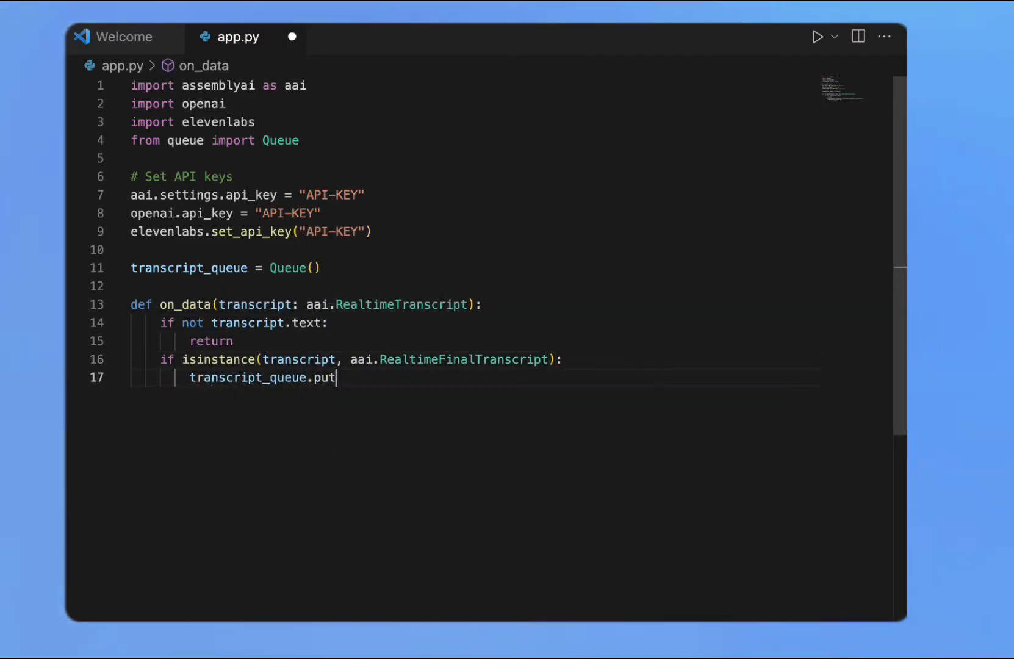
text(print(""))
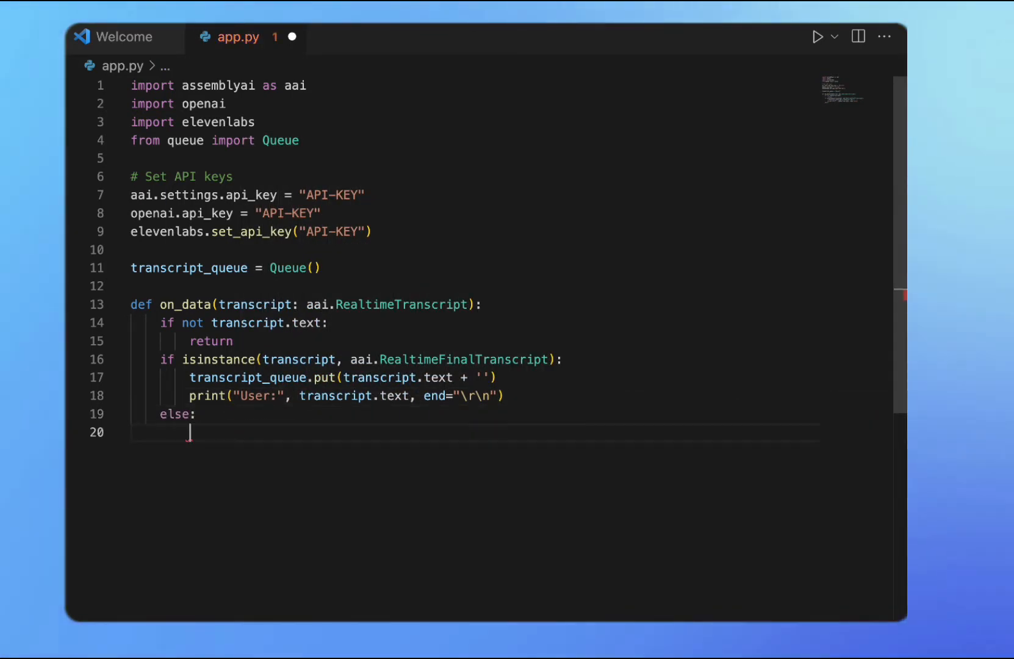
text(print(transcript.text, end="\r"))
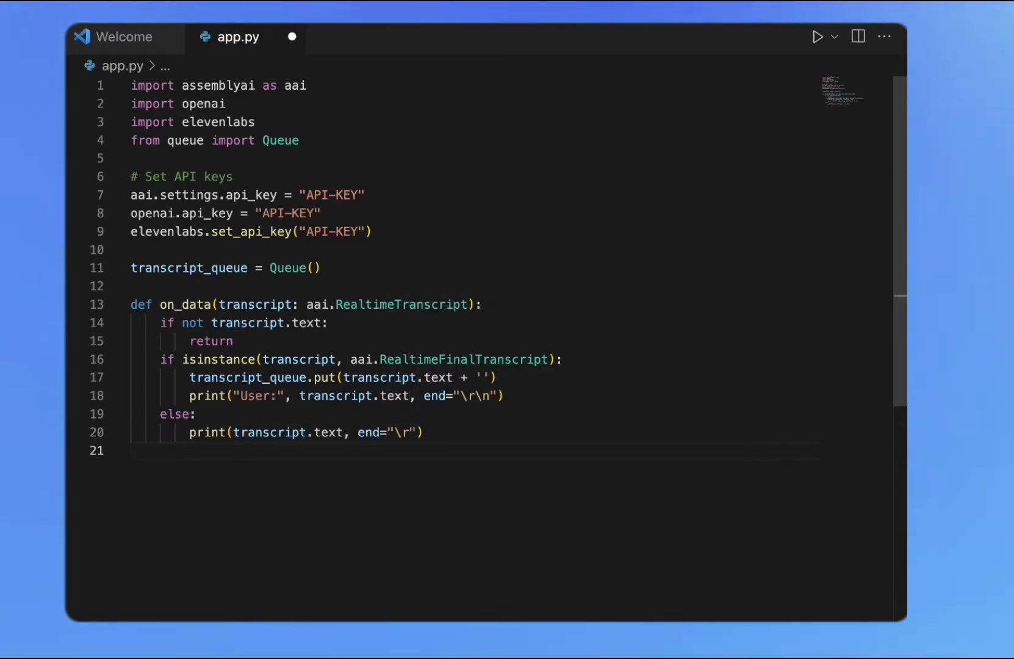
Define on_error printing the error and start handle_conversation with a RealtimeTranscriber wired to on_data and on_error.
text(def on_error(error: aai.RealtimeError))
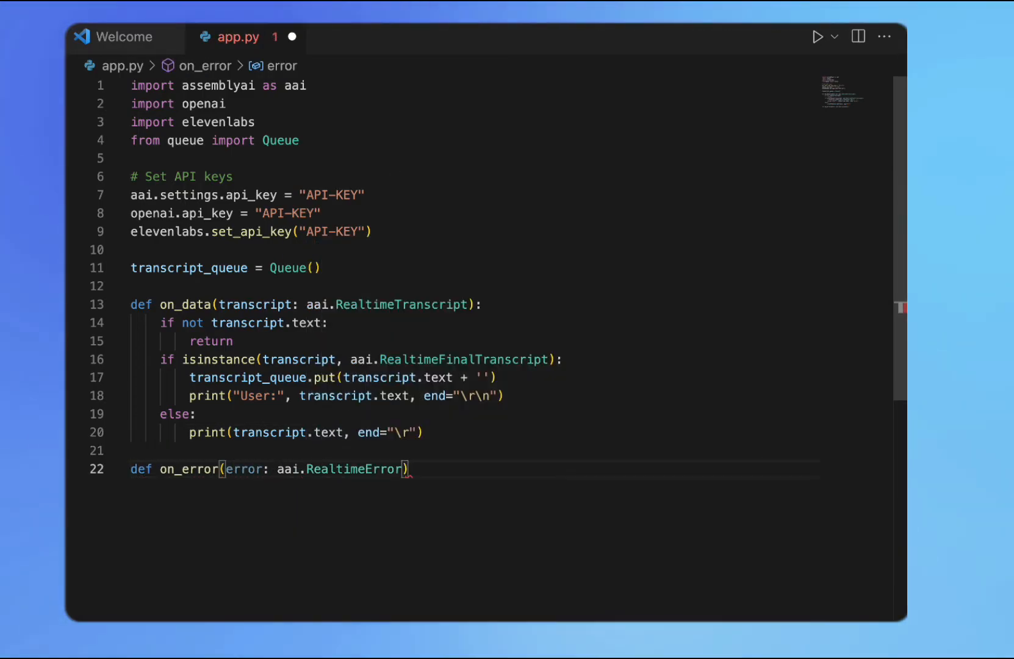
text(print("An error occured:", error)
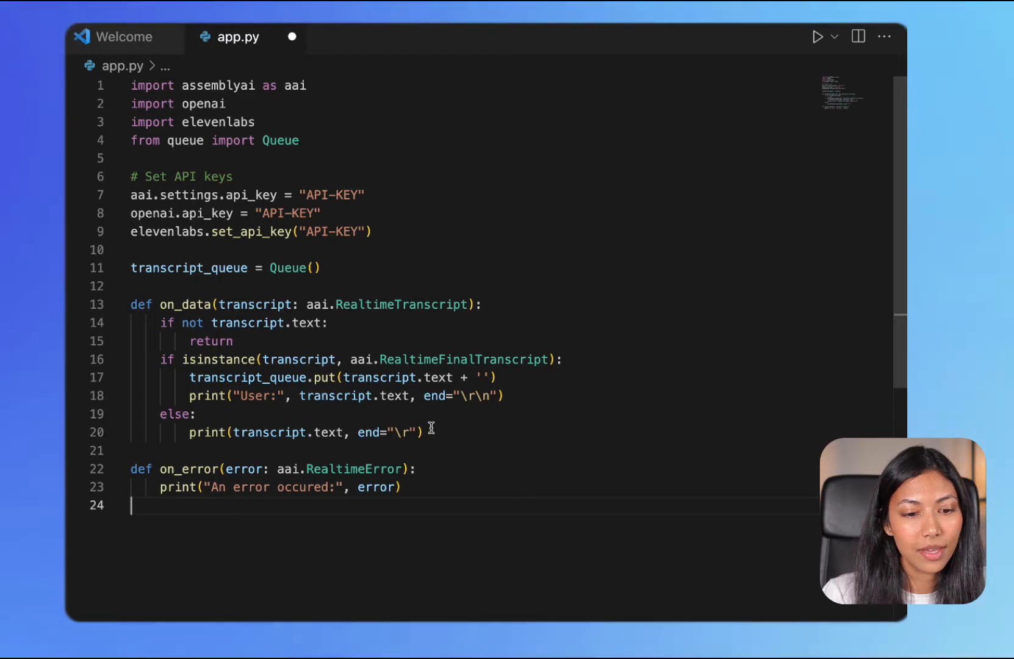
click(519, 396)
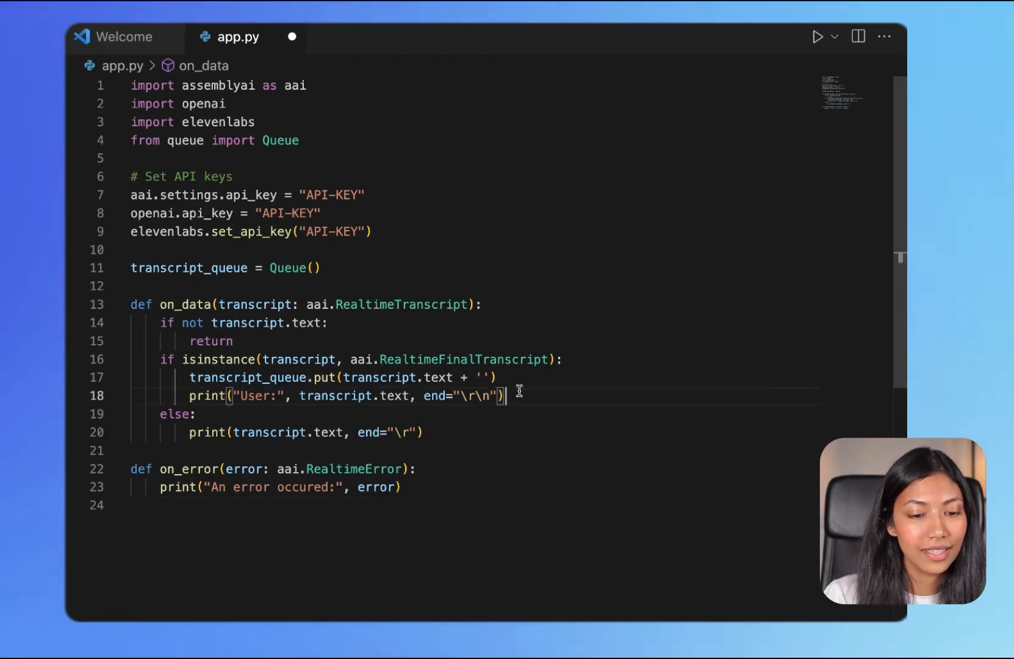
mouse_move(420, 373)
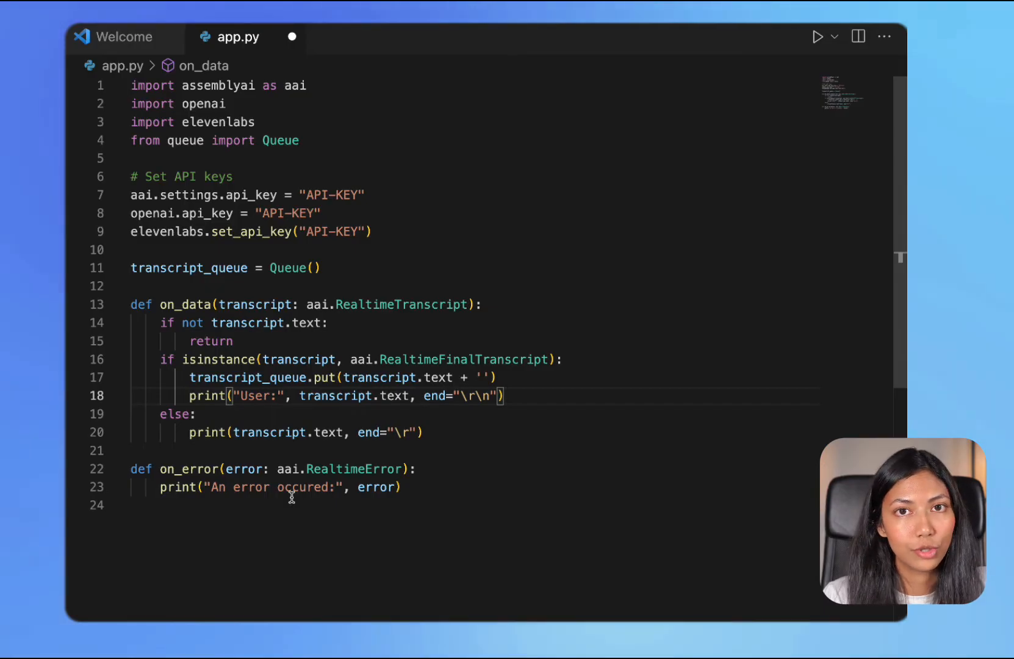
text(on_data=on_data,)
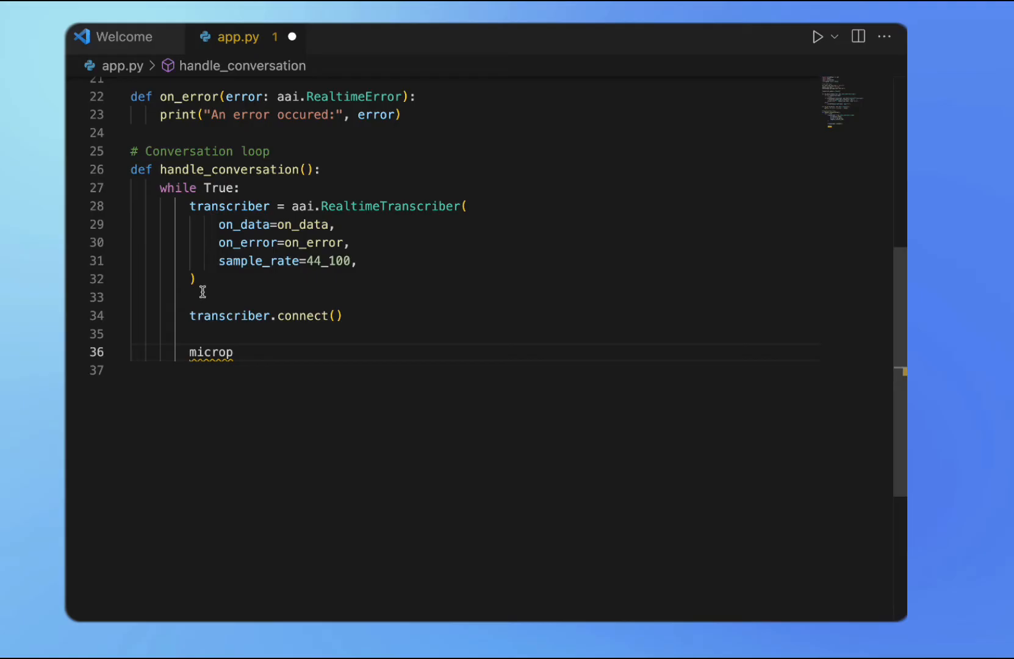
Stream MicrophoneStream audio to the transcriber, close it, and get the transcript from transcript_queue.
text(microphone_stream = aai.extras.MicrophoneStream()
text(# Close current transcription session with C)
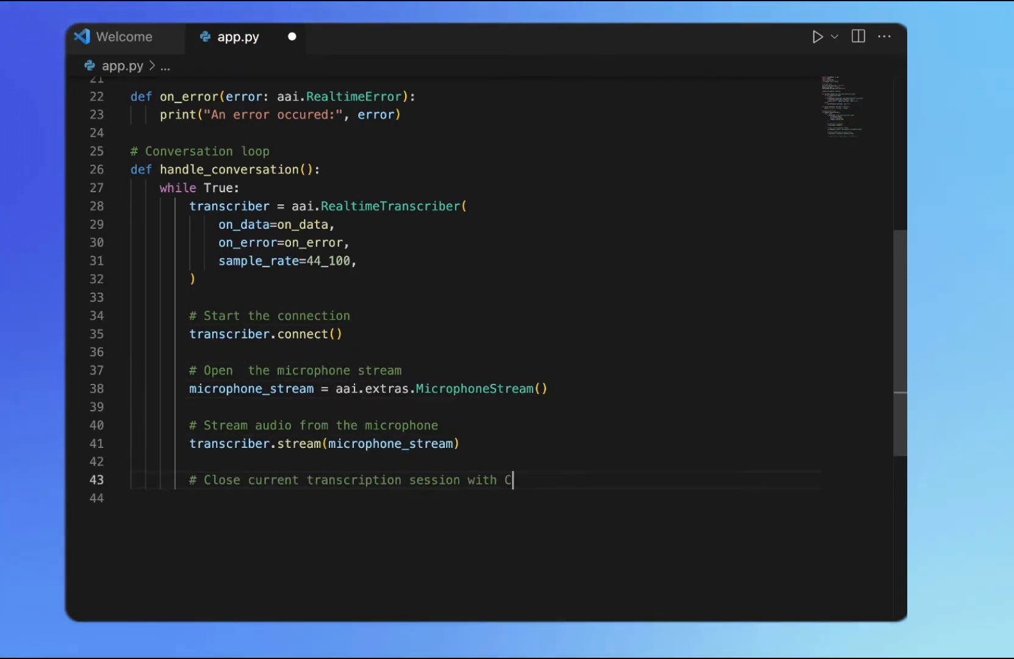
text(rtl + C)
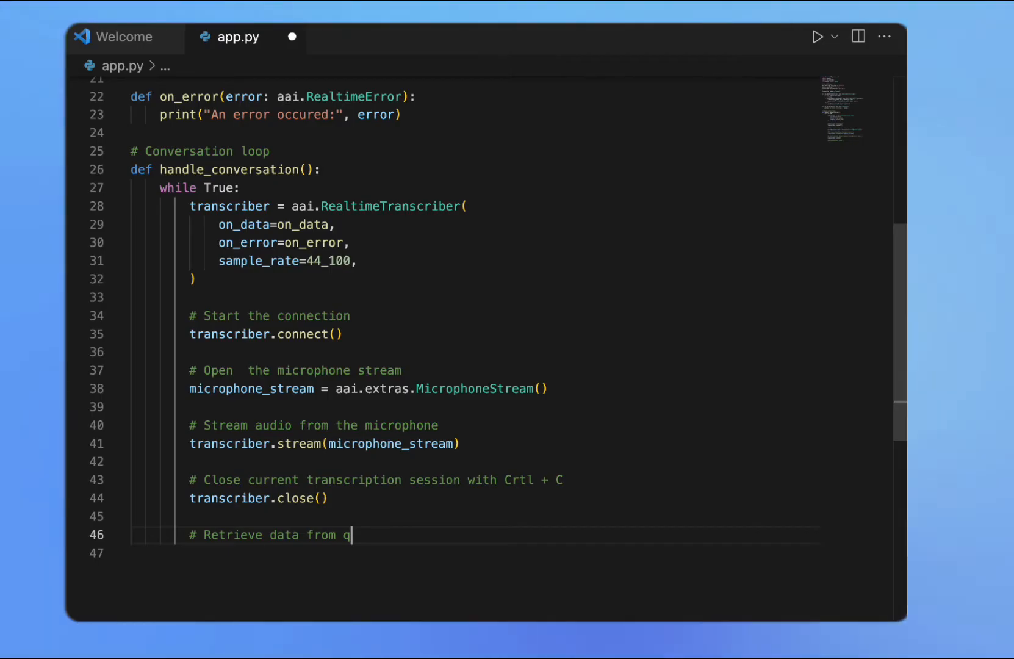
text(ueue)
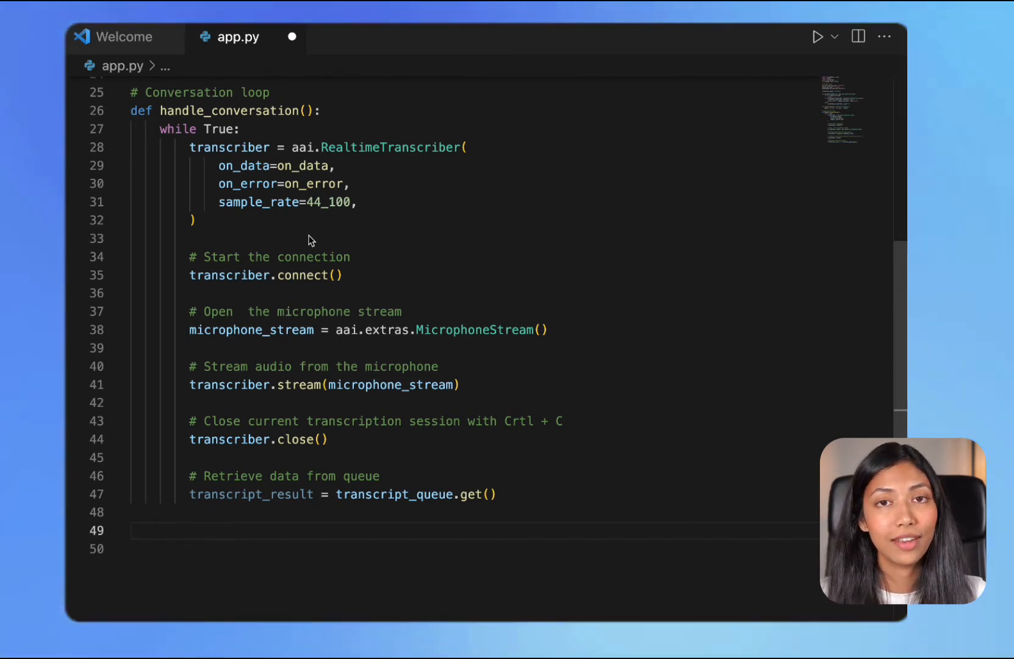
text(# Send the transcript to OpenAI for response generation)
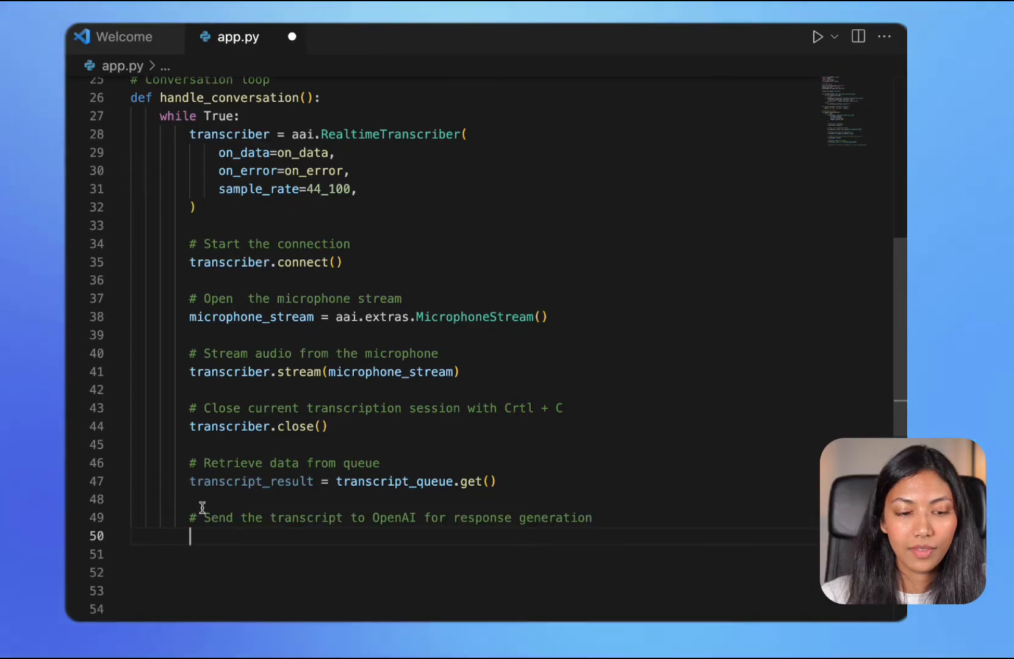
Call openai.ChatCompletion.create with model 'gpt-4', a system prompt and the transcript, storing choices[0] message content as text.
scroll(down, 3)
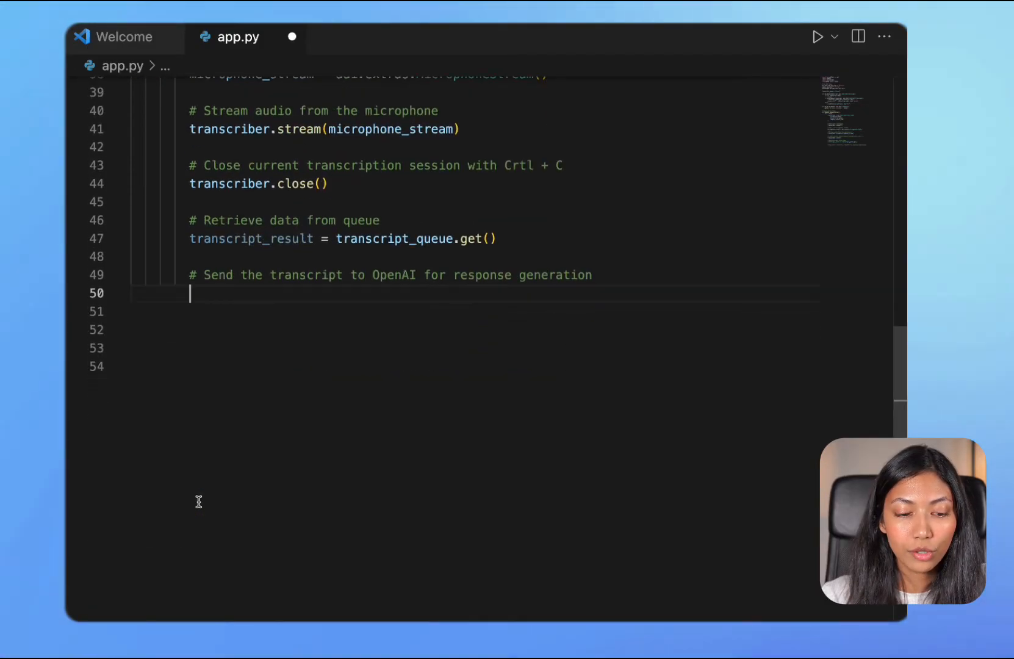
mouse_move(246, 318)
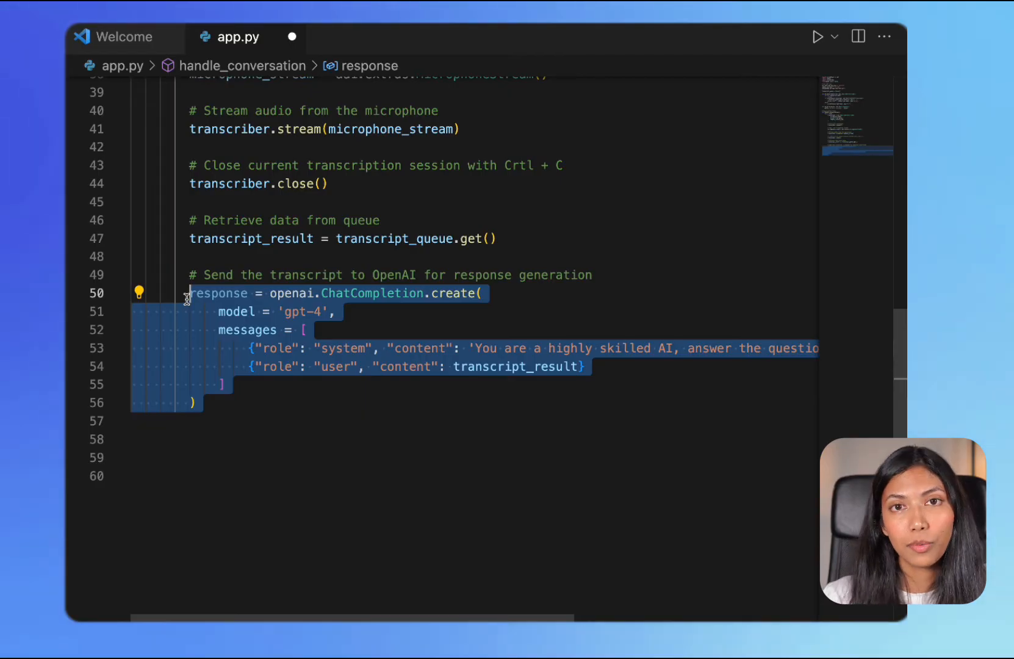
mouse_move(327, 366)
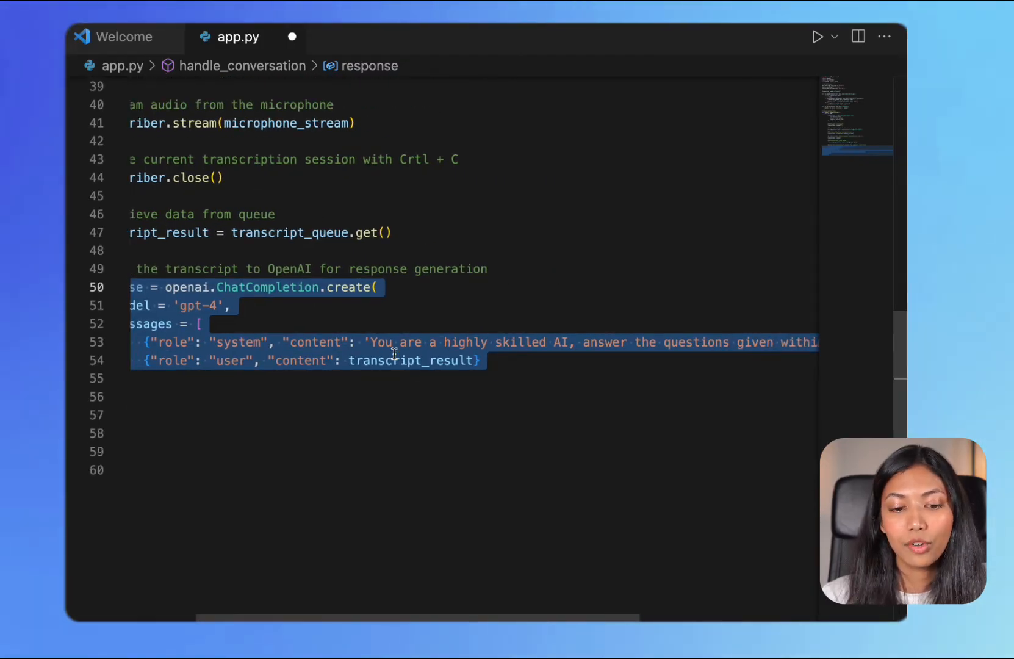
scroll(right, 3)
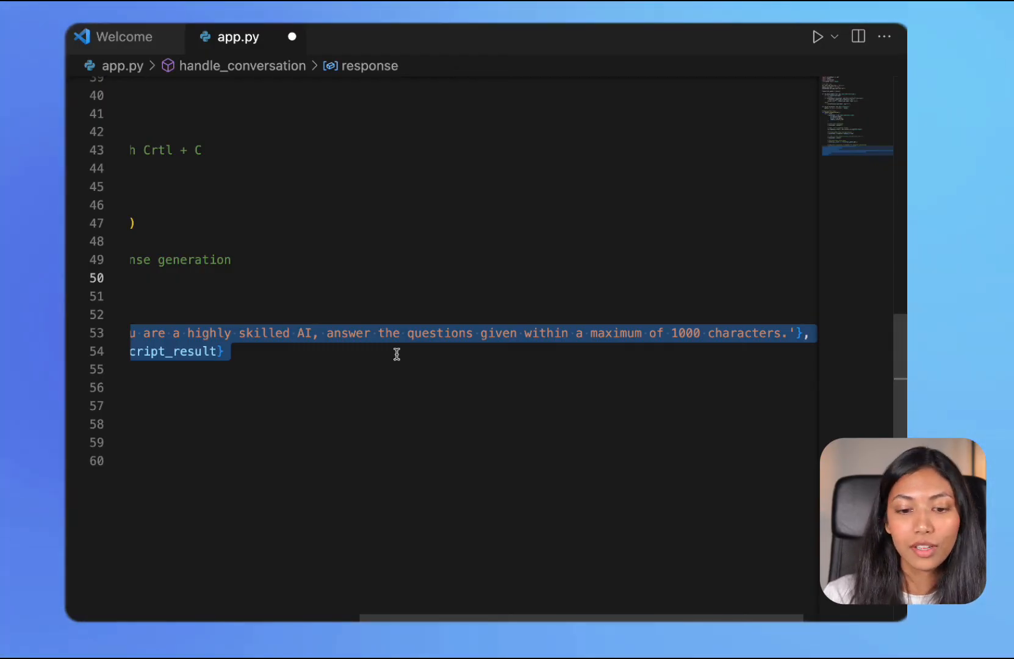
mouse_move(676, 342)
text(text = response['choices'][0]['message']['content'])
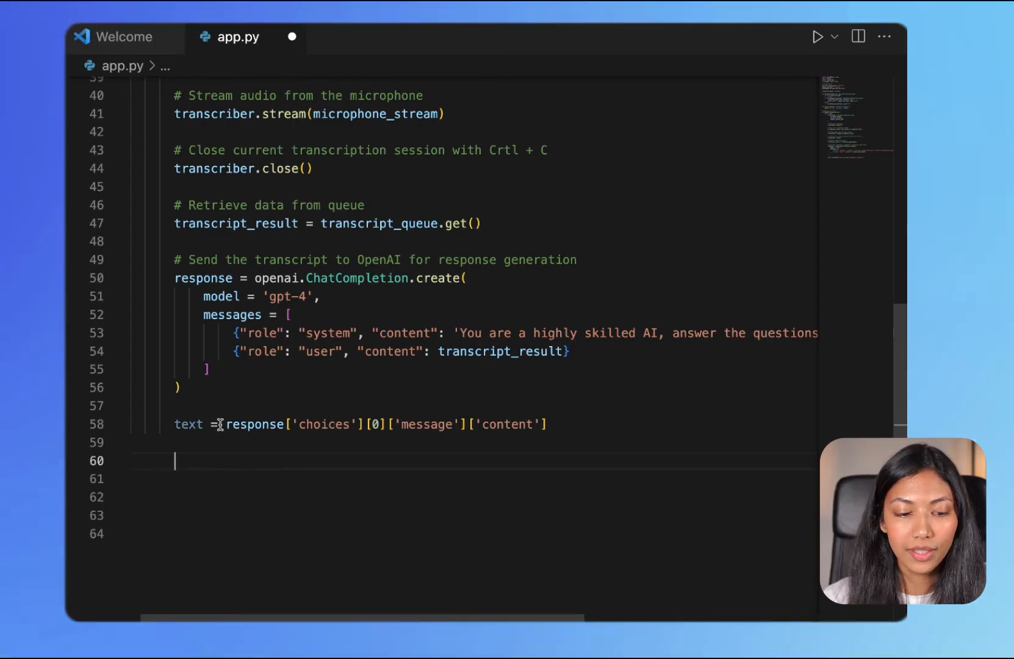
drag(219, 425, 547, 424)
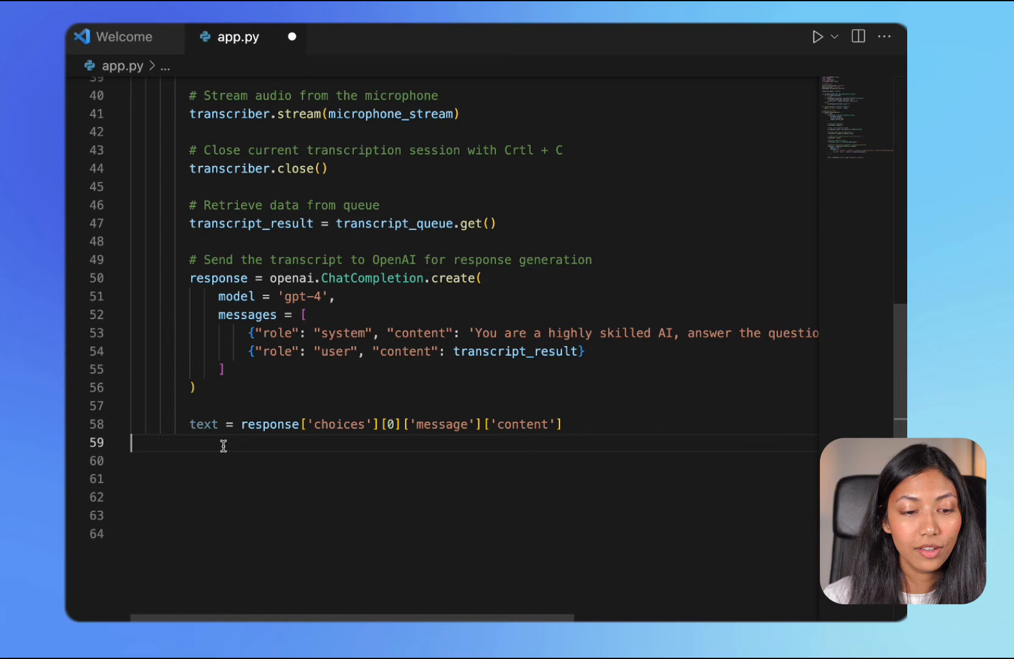
Generate ElevenLabs audio from text with voice "Bella" and print "\nAI:" with the reply.
text(# or any voice of your)
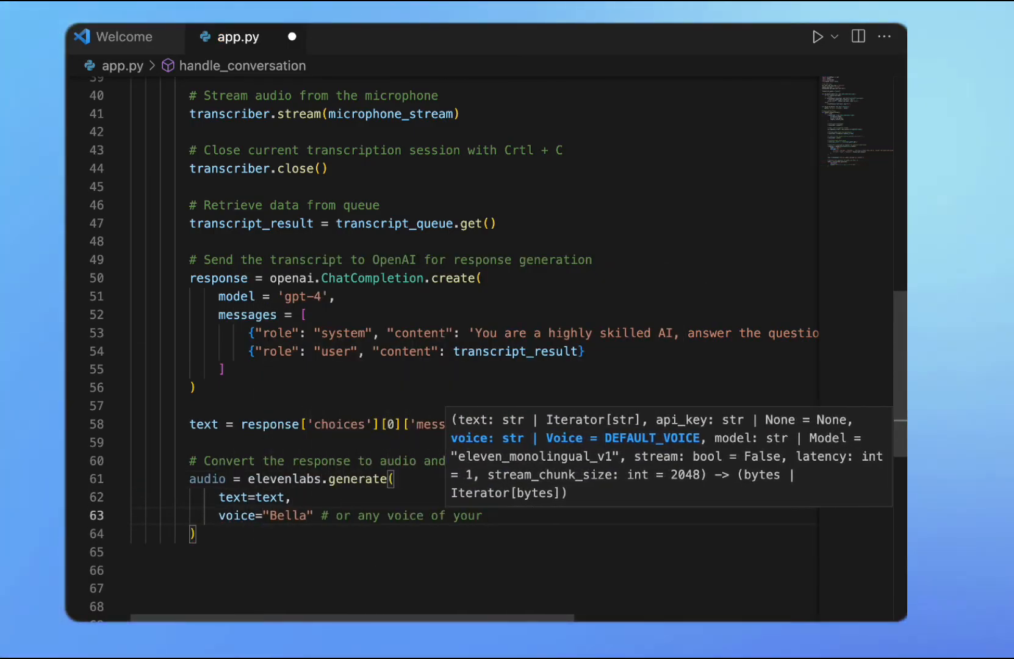
text(print("\nAI:", text, end=)
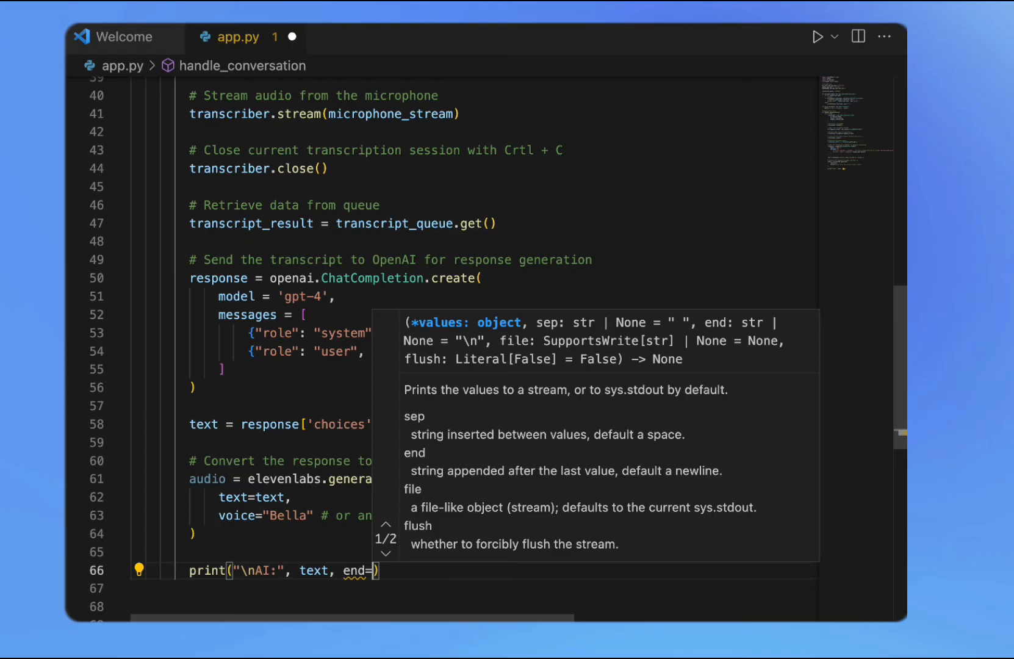